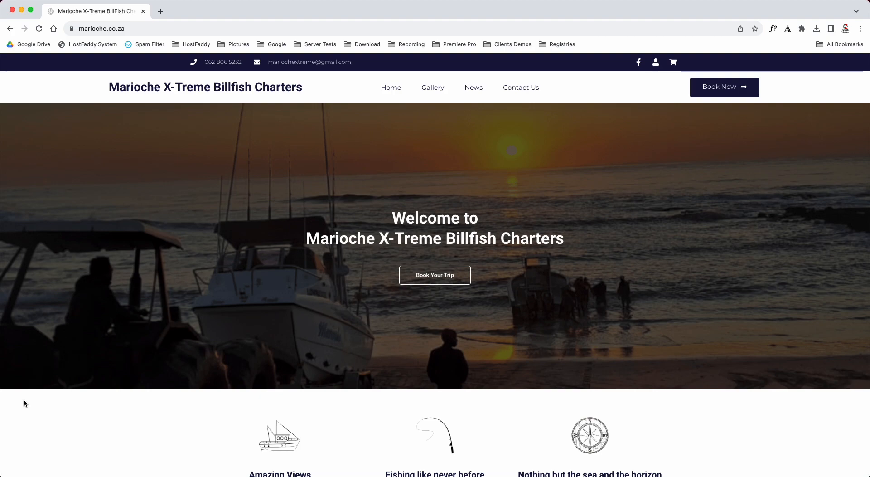
mouse_move(16, 360)
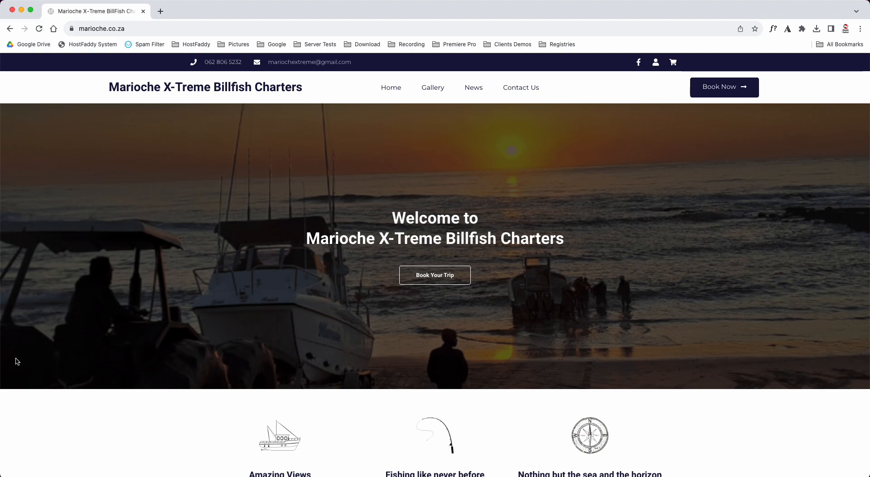
Go to the site's /wp-admin address and log in with the filled-in credentials.
left_click(103, 28)
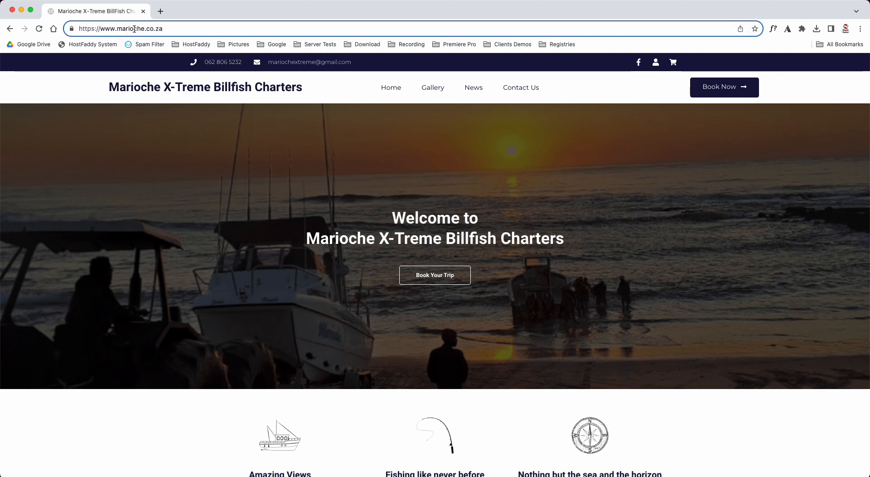
type("/wp-admin%2F&reauth=1")
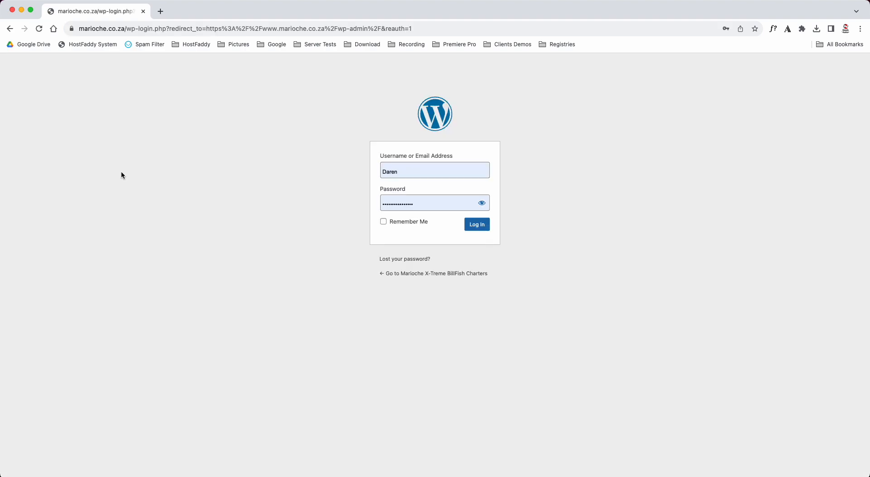
left_click(434, 170)
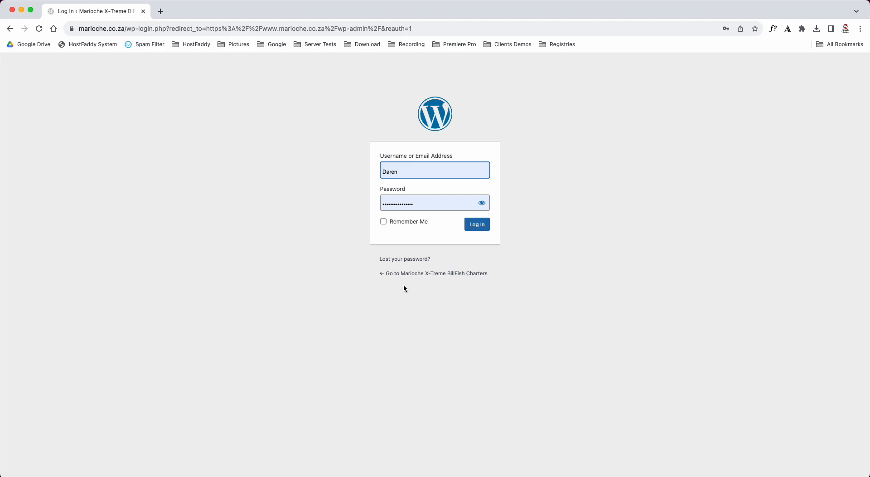
left_click(476, 224)
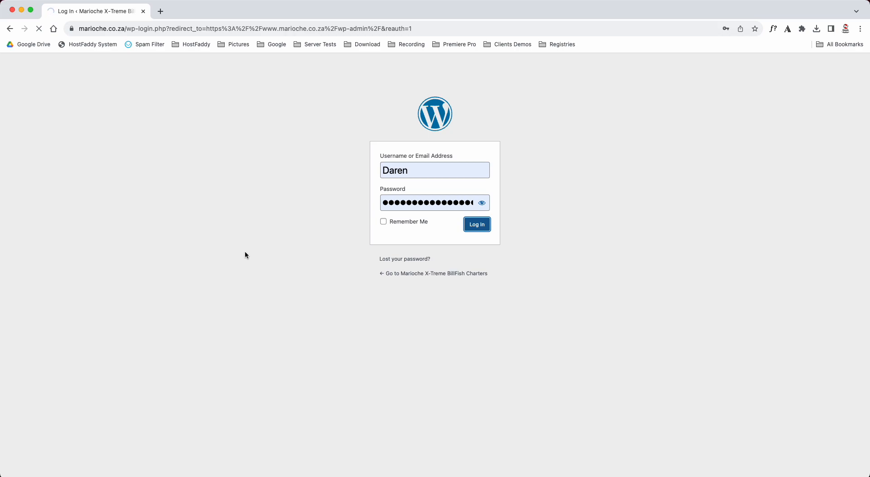
Dismiss the dashboard notices and head to Media in the admin sidebar.
left_click(476, 223)
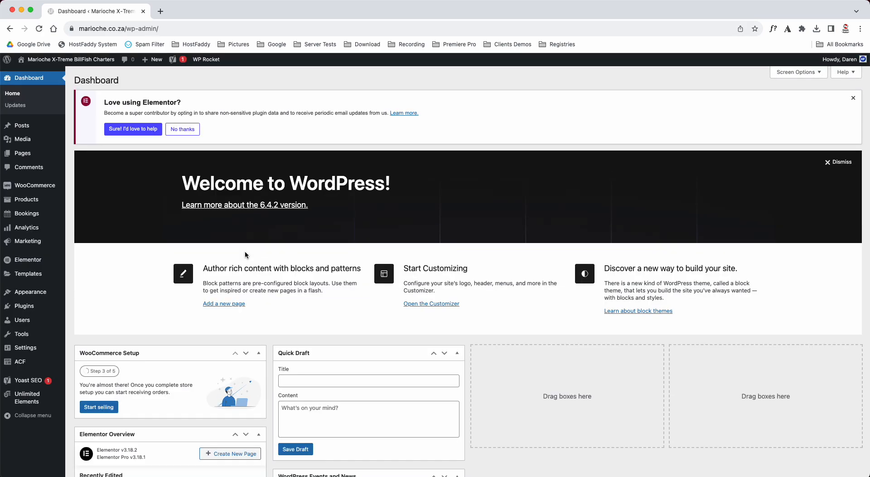
mouse_move(494, 221)
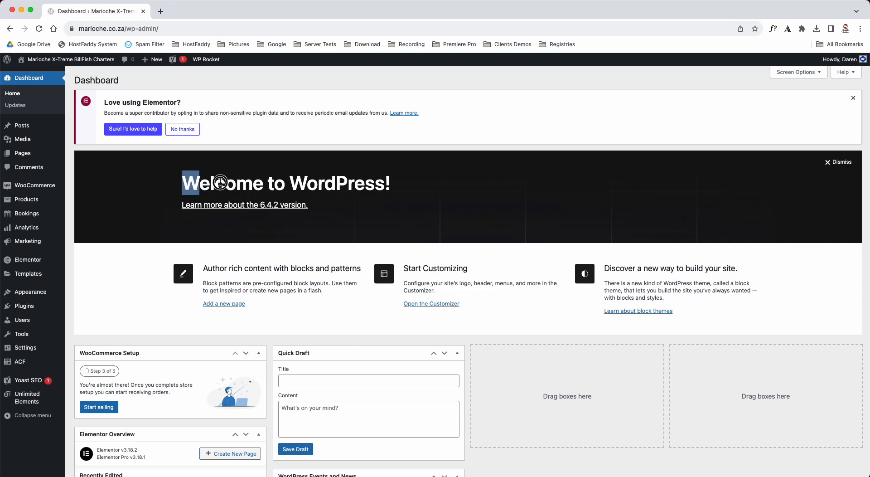
left_click(841, 161)
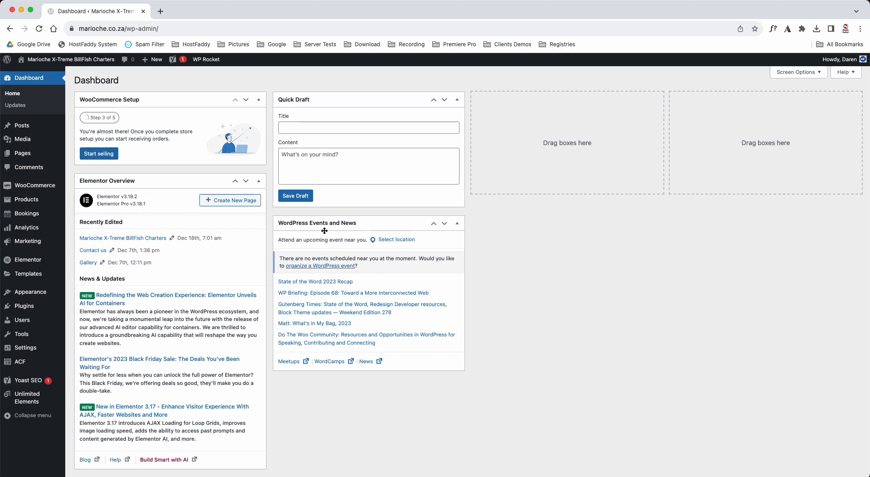
mouse_move(16, 105)
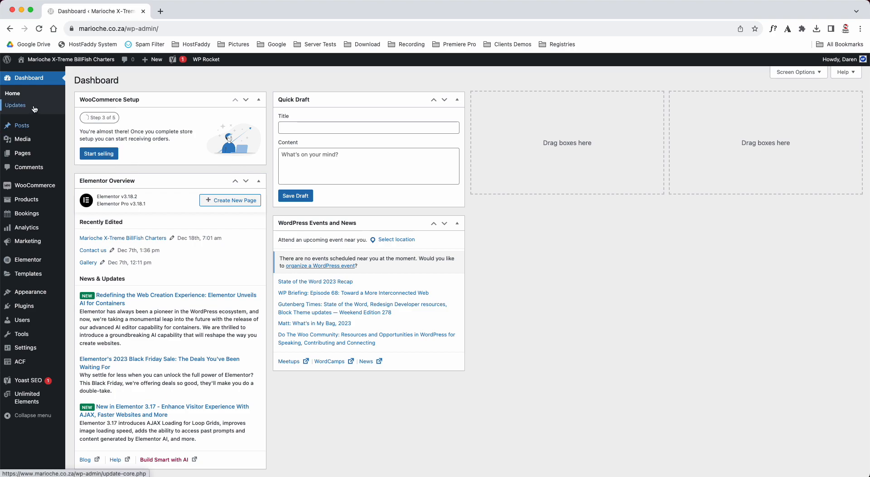
mouse_move(20, 125)
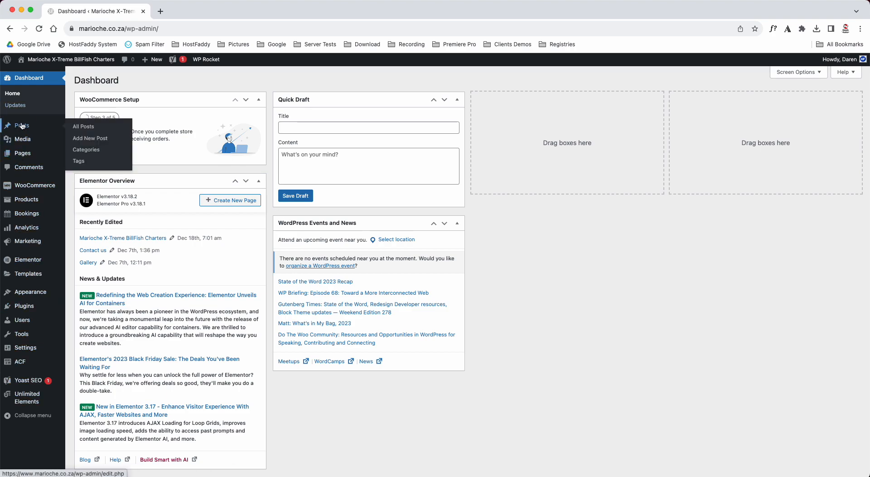
mouse_move(21, 139)
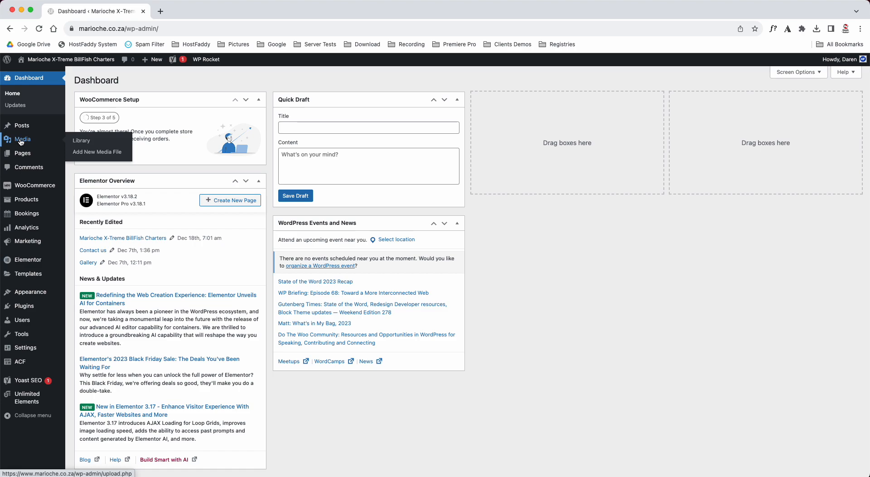
mouse_move(20, 125)
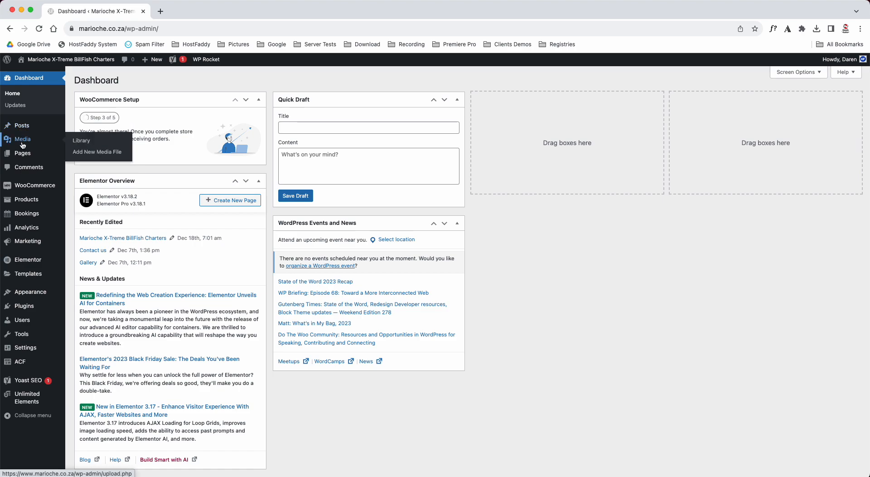
left_click(81, 140)
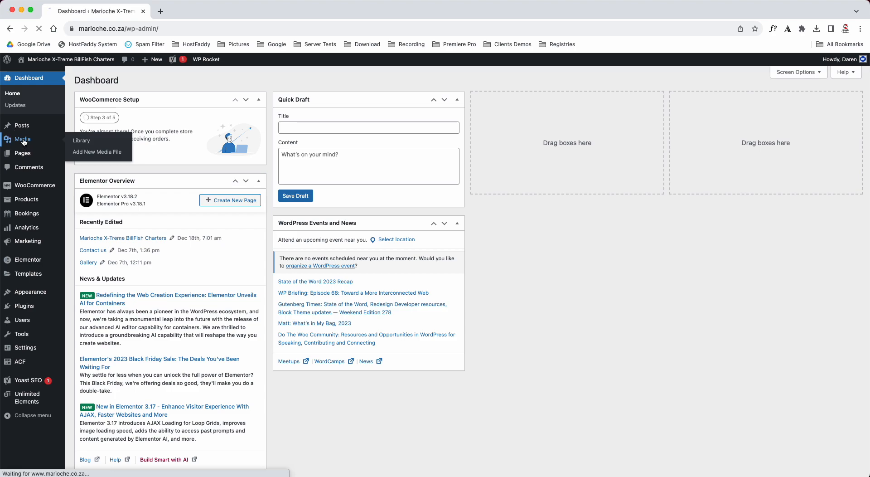
mouse_move(396, 230)
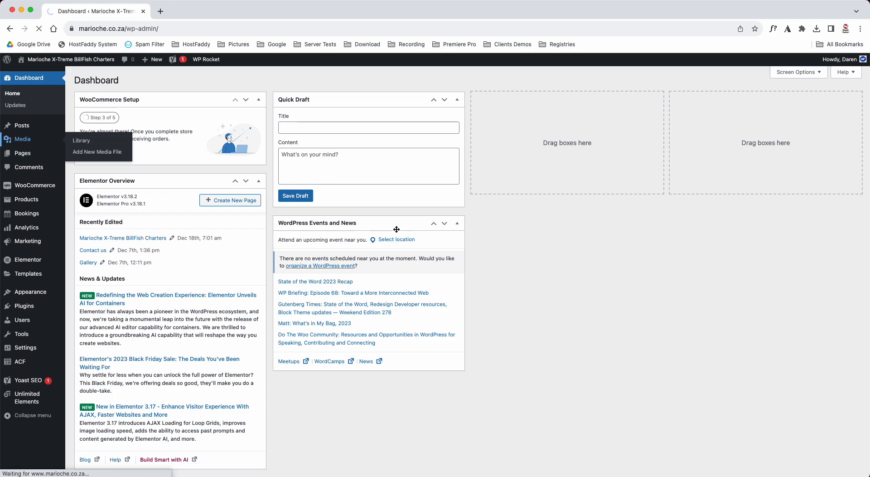
Show the Media Library grid of the site's fishing and sunset photos.
left_click(81, 139)
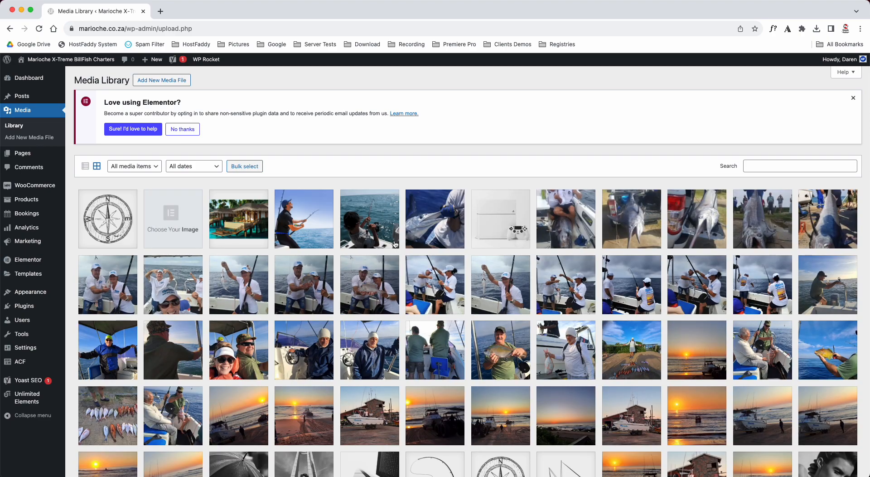
mouse_move(21, 152)
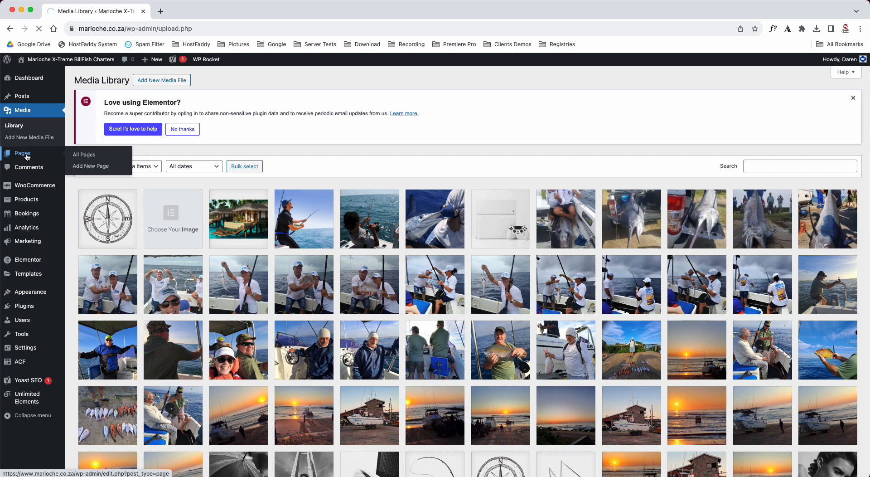
Show All Pages, listing the twelve pages such as Gallery, Shop, News and Privacy Policy.
left_click(83, 154)
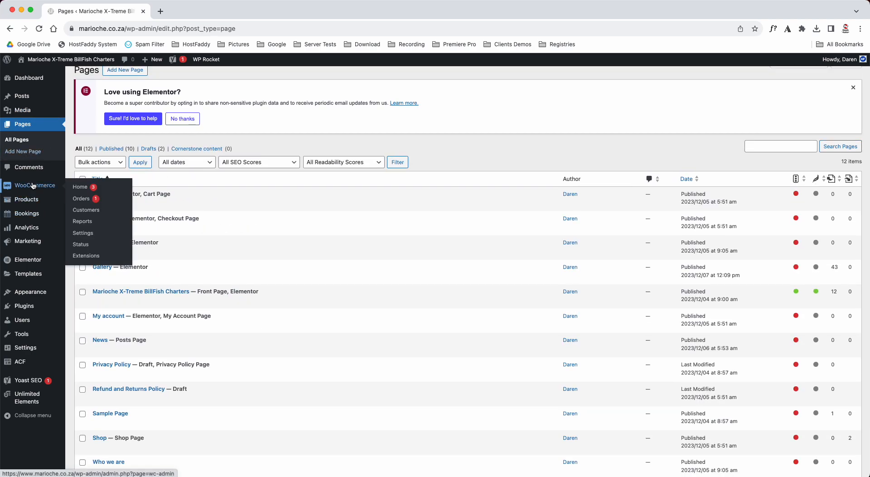
mouse_move(81, 199)
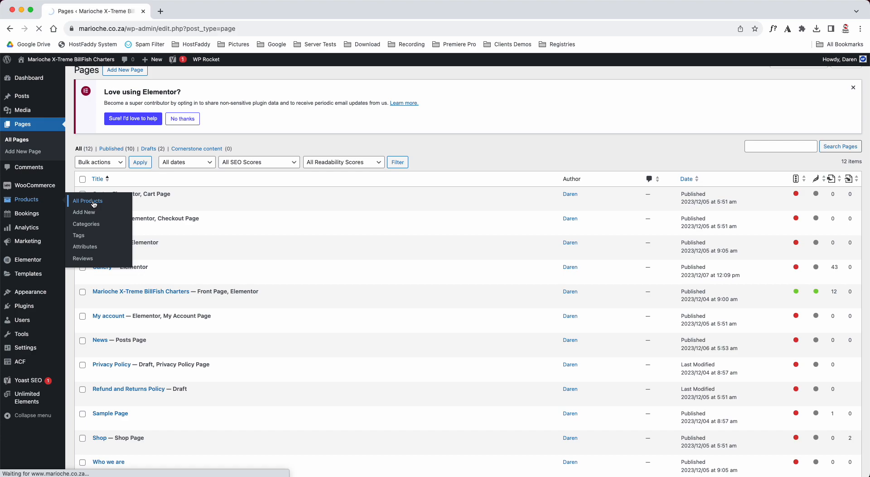
Show All Products with the Full Day Marlin, Full Day Game and Half Day Game Fishing charters.
left_click(87, 201)
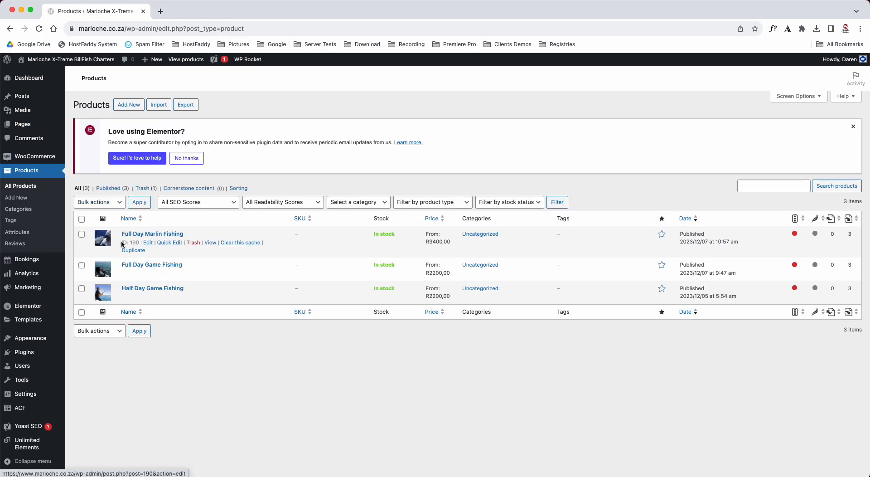
mouse_move(152, 264)
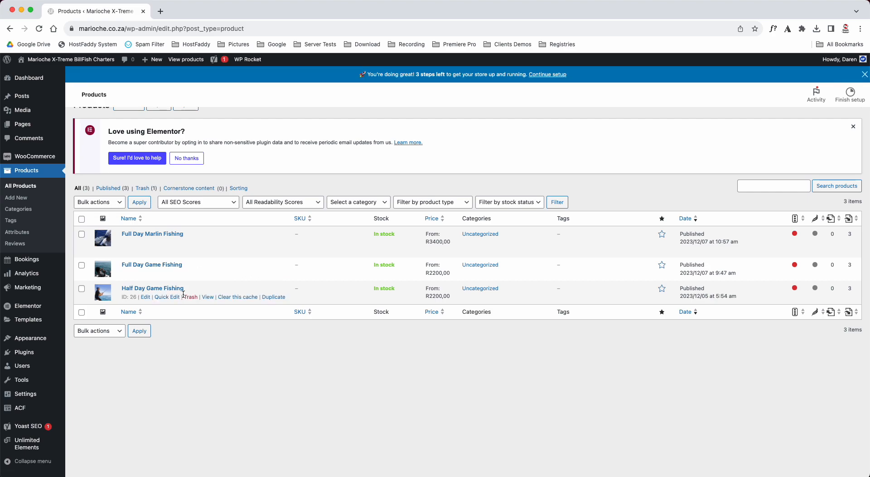
mouse_move(172, 264)
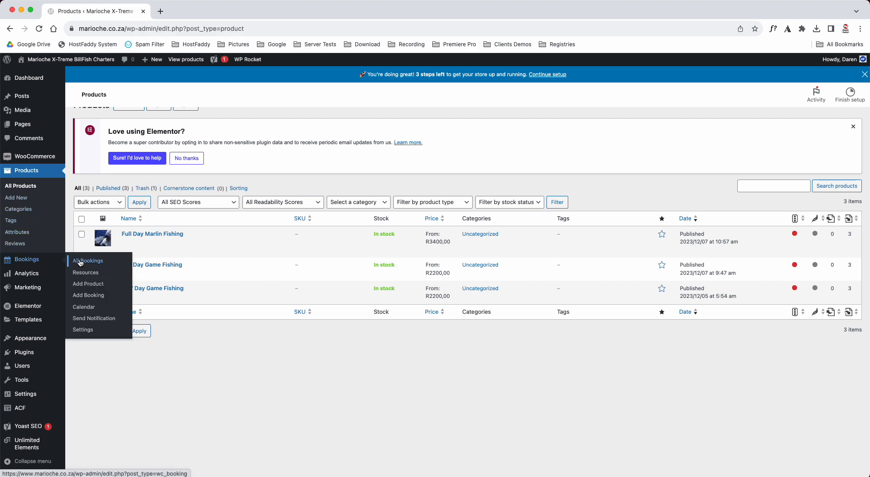
Show All Bookings, listing Booking #27 for Half Day Game Fishing on December 8, 2023.
left_click(88, 260)
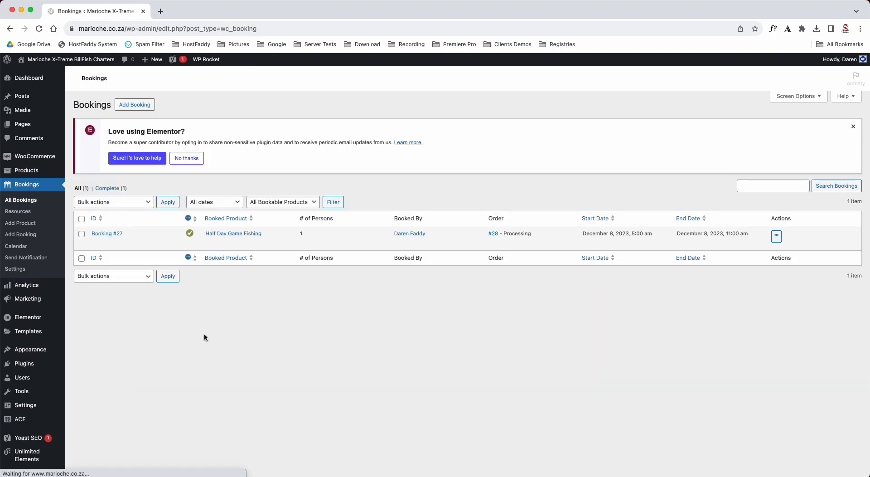
mouse_move(107, 233)
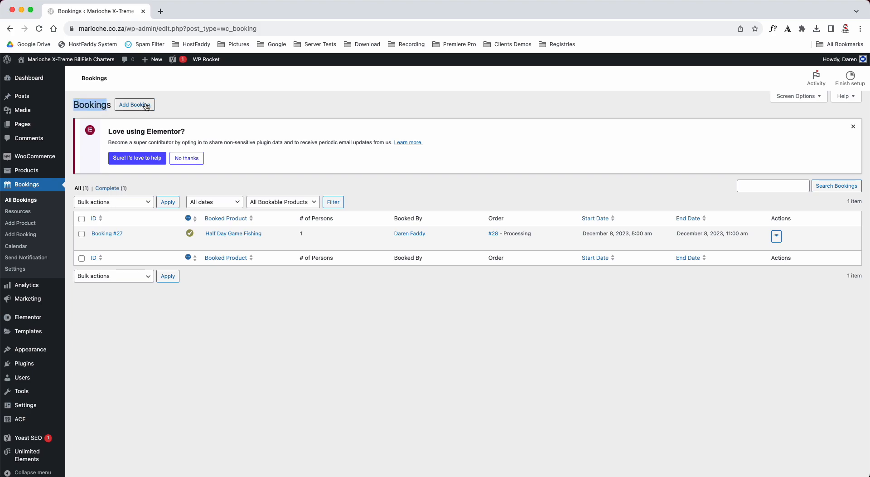
mouse_move(186, 140)
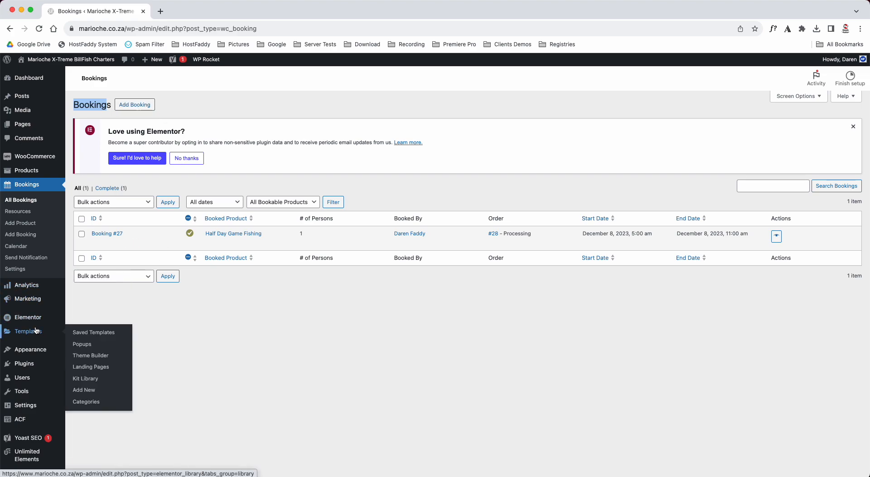
mouse_move(29, 349)
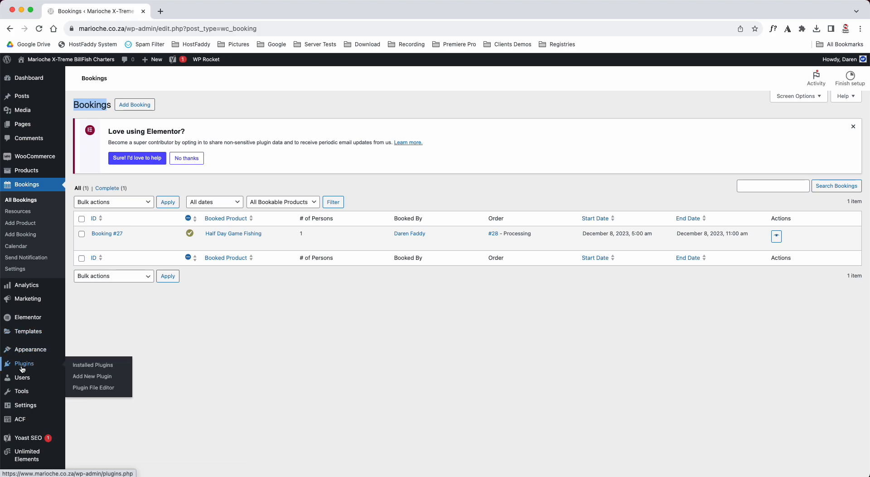
Show Installed Plugins, the eleven active ones including Elementor, WooCommerce Bookings and Yoast SEO.
left_click(23, 363)
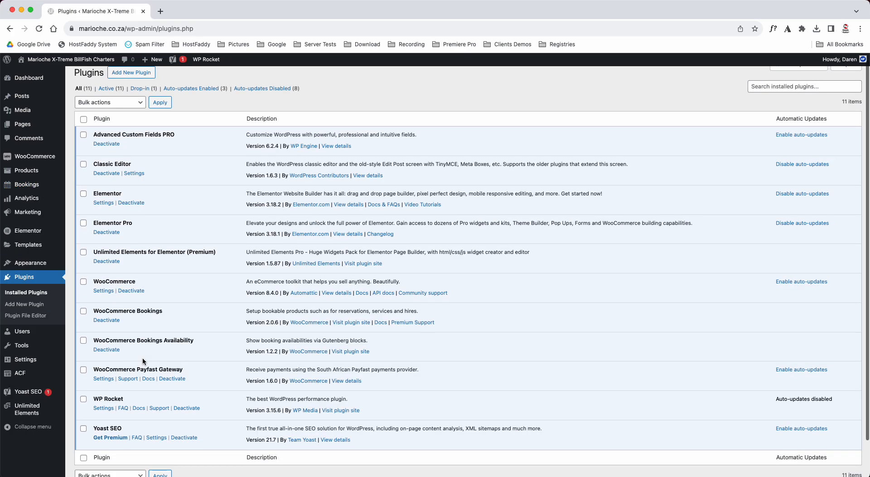
mouse_move(208, 261)
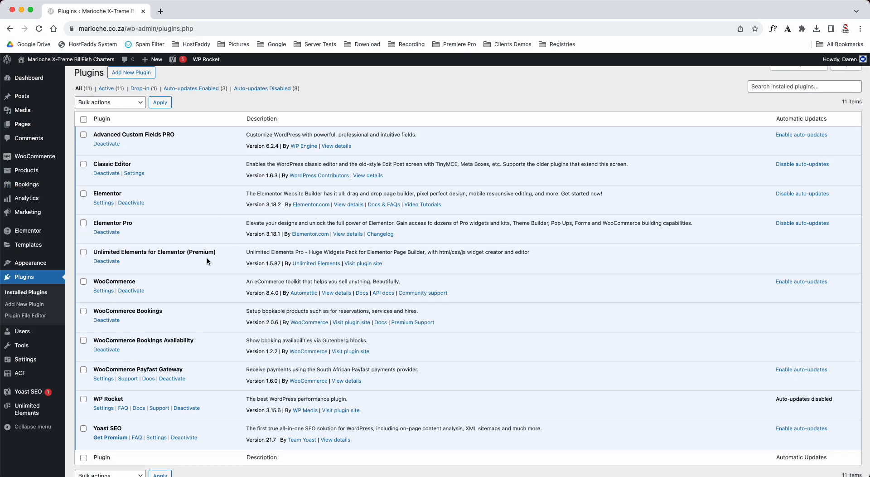
mouse_move(25, 304)
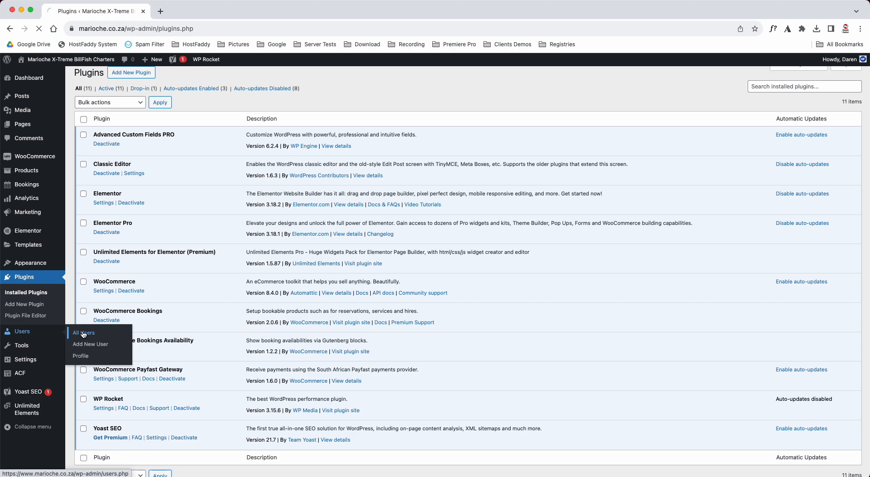
Show All Users and select the single account's Administrator role label.
left_click(83, 332)
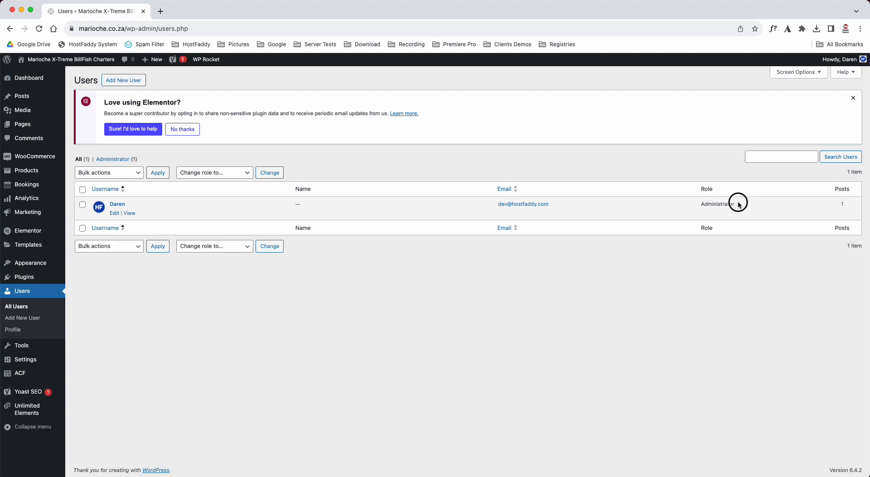
double_click(718, 204)
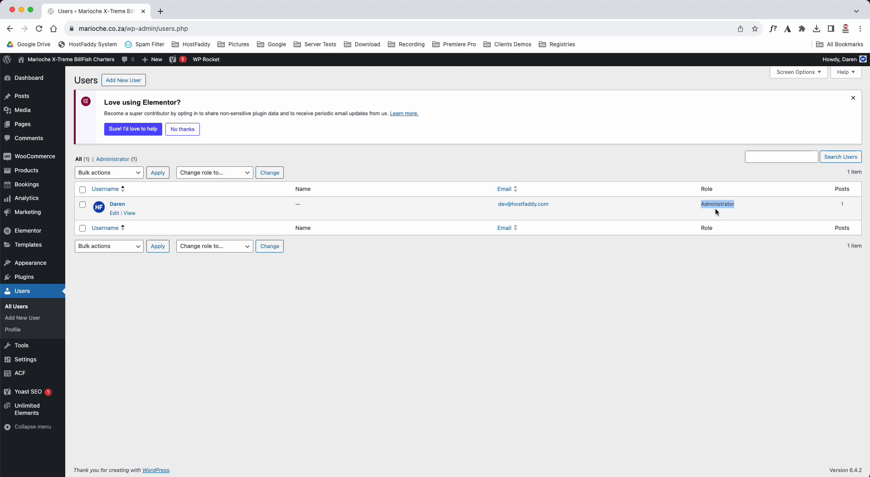
mouse_move(201, 325)
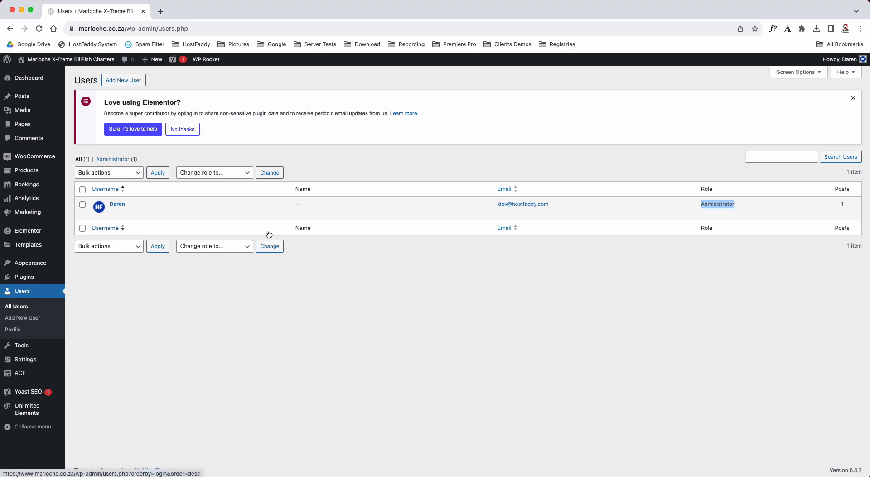
mouse_move(20, 346)
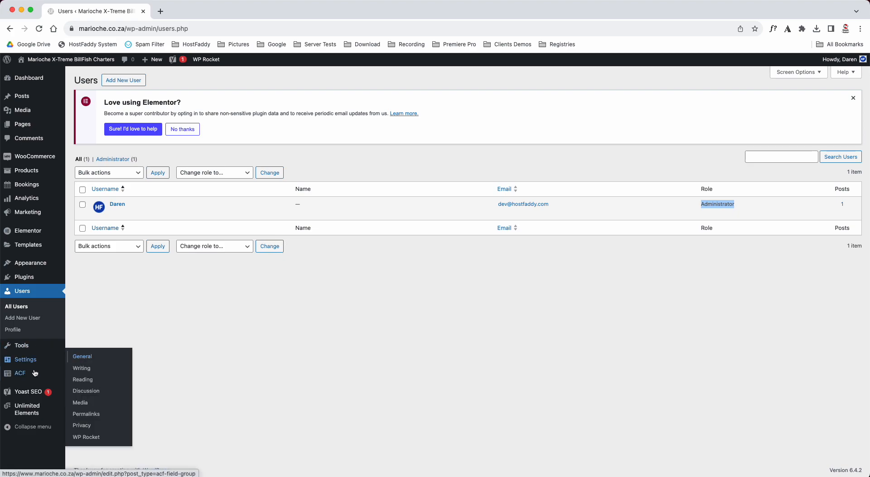
mouse_move(20, 373)
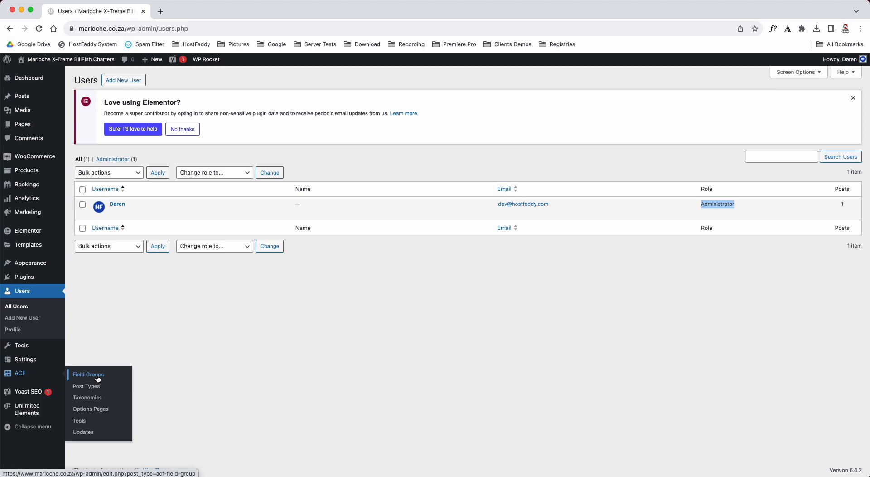
mouse_move(41, 399)
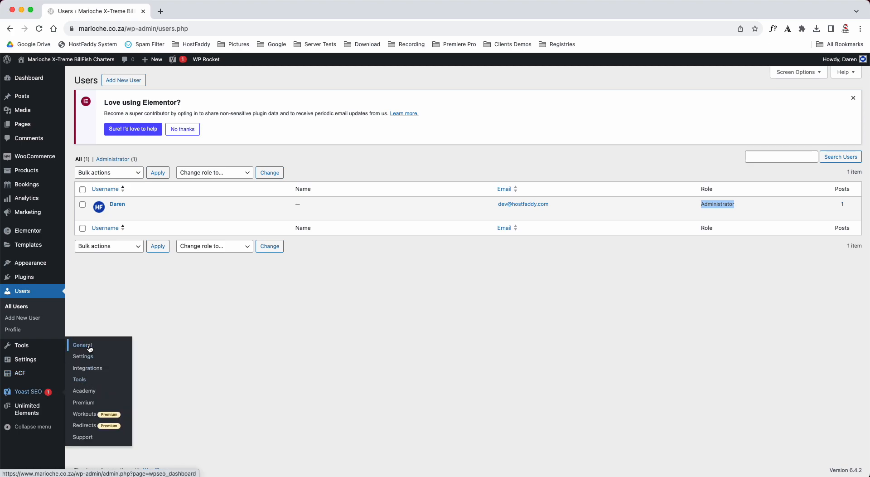
mouse_move(27, 409)
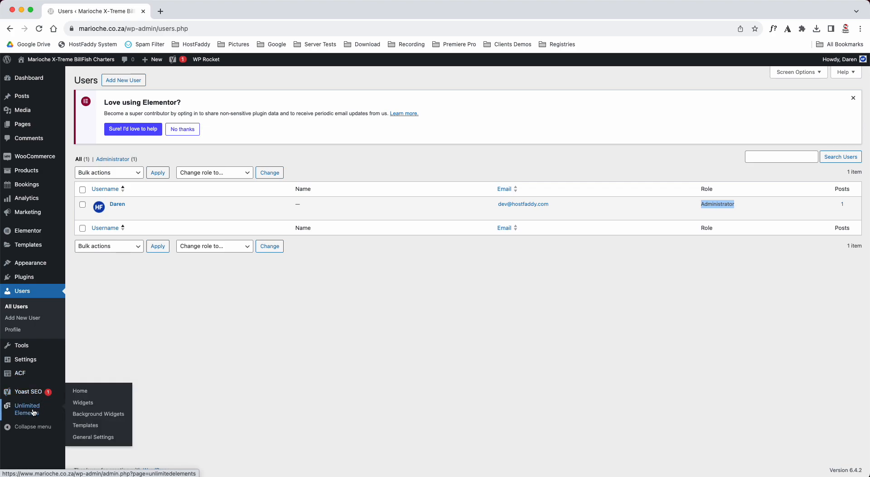